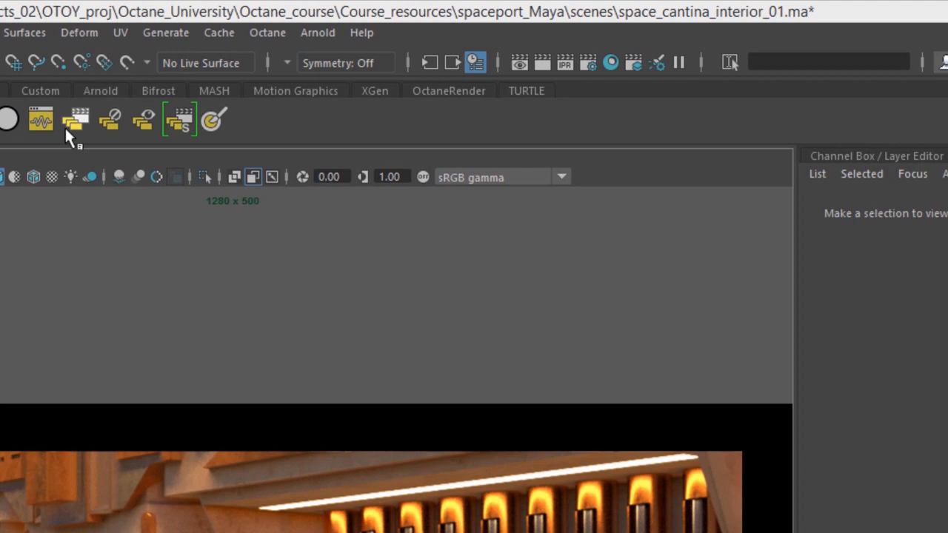
{"action": "mouse_move", "coordinate": [748, 27]}
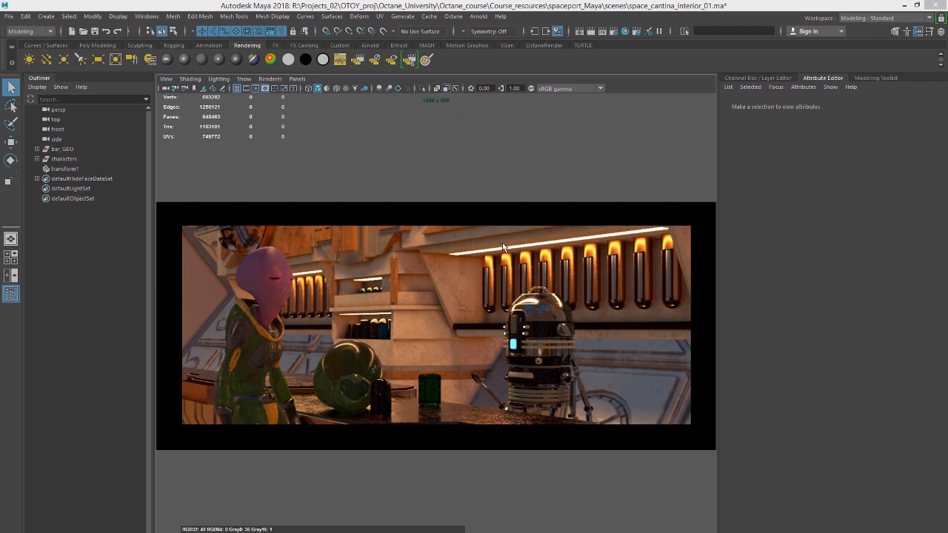
{"action": "mouse_move", "coordinate": [563, 280]}
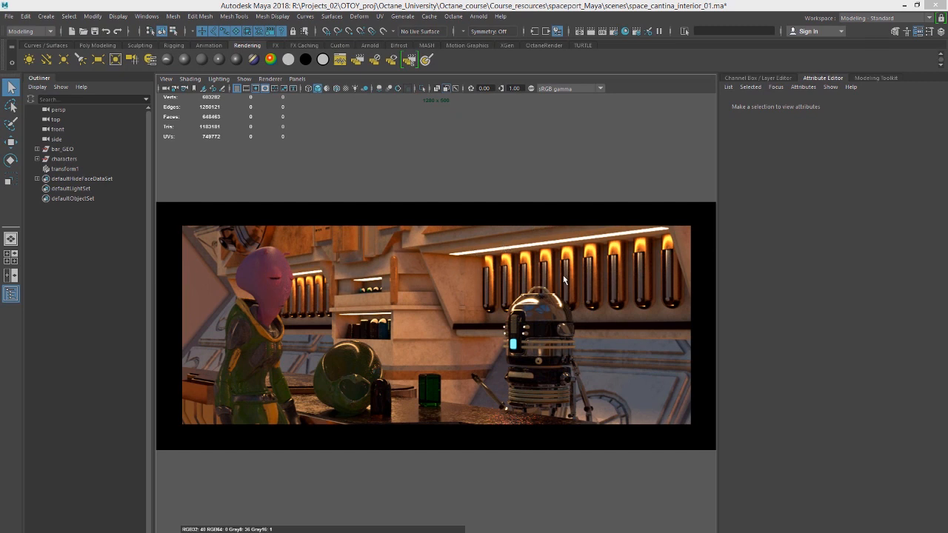
{"action": "mouse_move", "coordinate": [469, 331]}
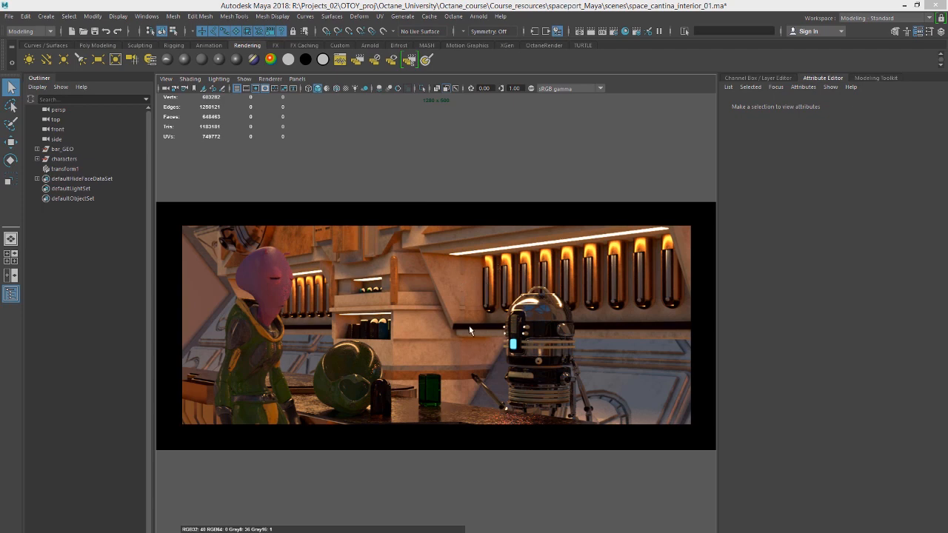
{"action": "mouse_move", "coordinate": [330, 349]}
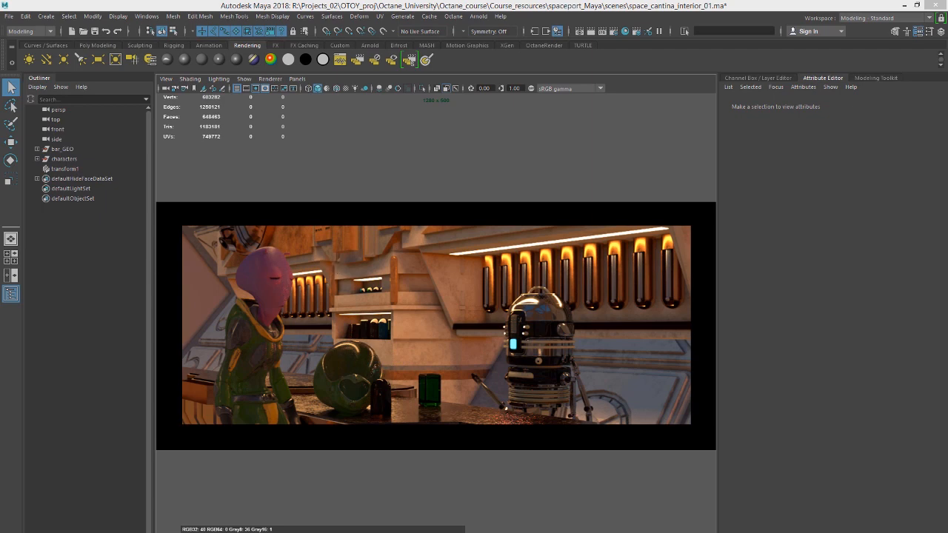
{"action": "mouse_move", "coordinate": [146, 15]}
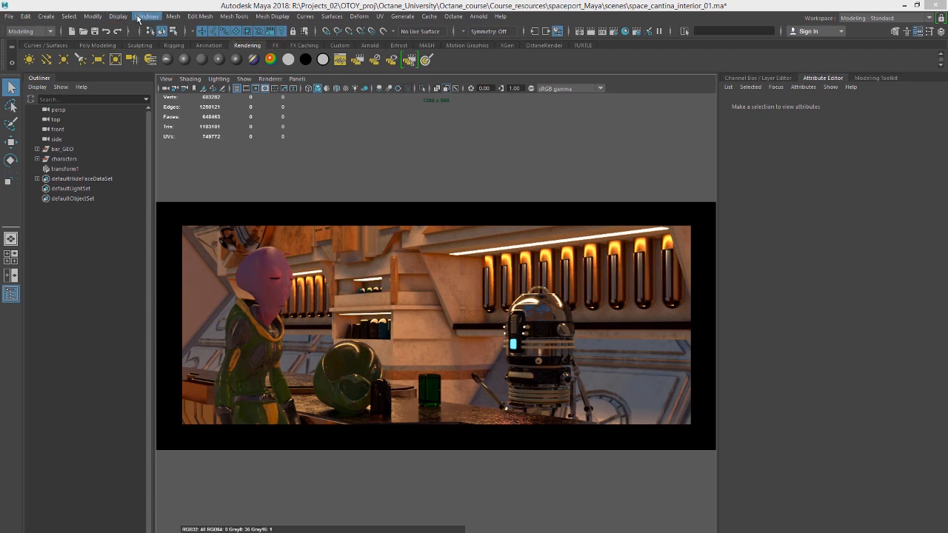
Connect a new Imager node in the OctaneRender render settings
{"action": "left_click", "coordinate": [147, 15]}
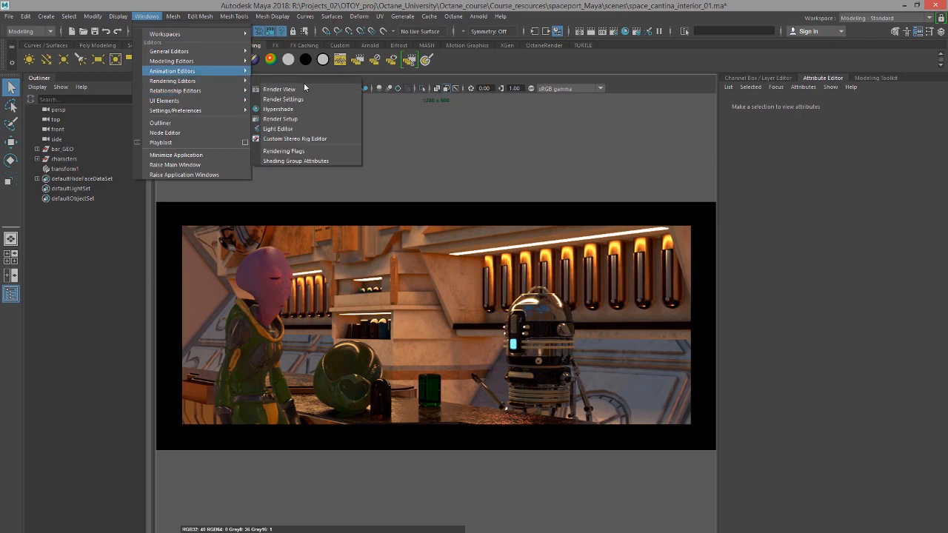
{"action": "left_click", "coordinate": [283, 98]}
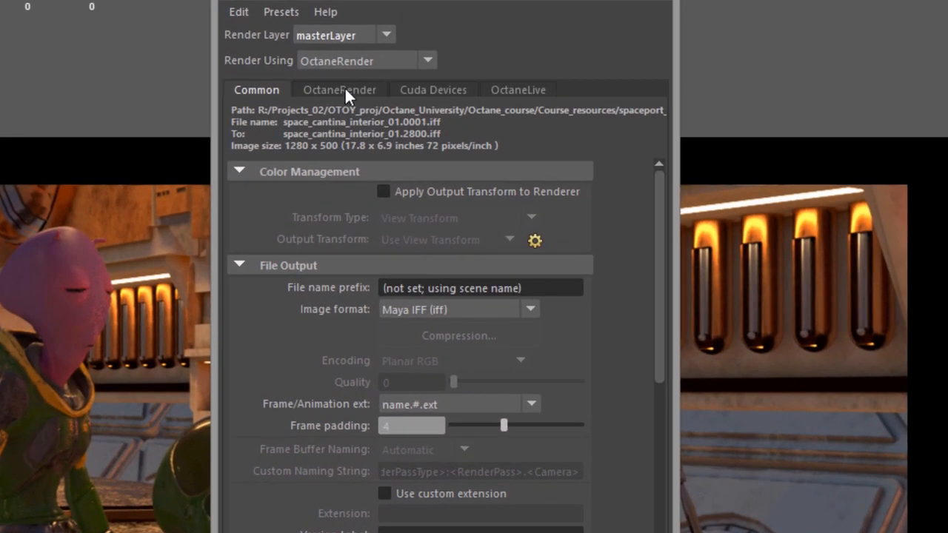
{"action": "left_click", "coordinate": [340, 90]}
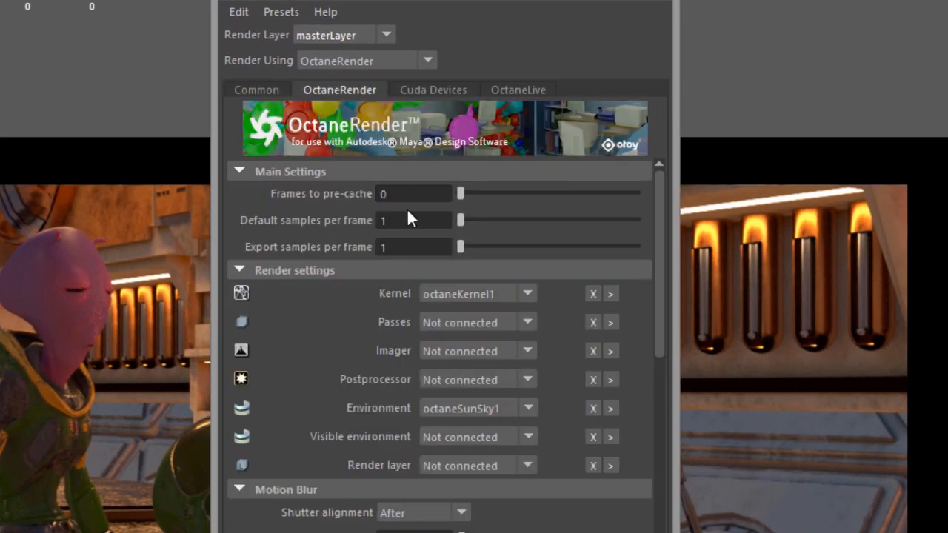
{"action": "left_click", "coordinate": [526, 379]}
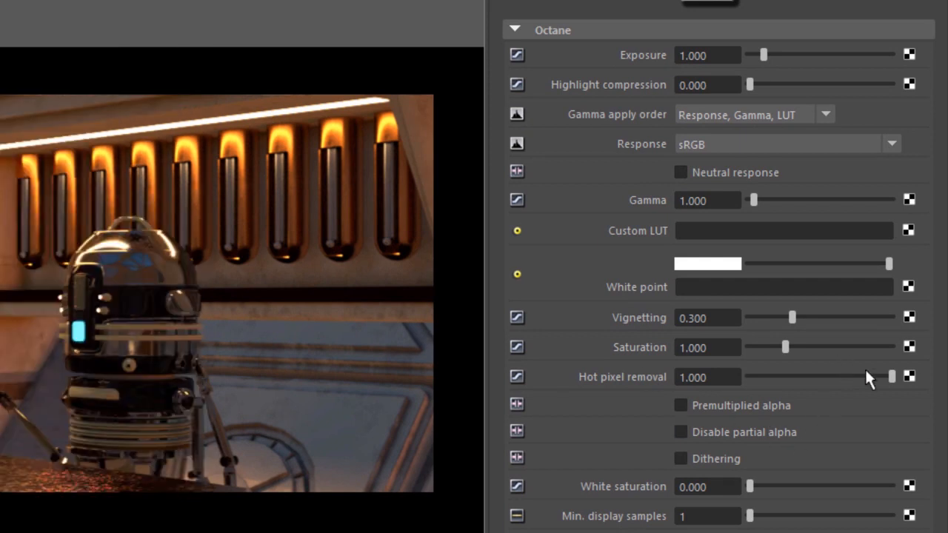
Lower the imager's hot pixel removal from 1.000 to about 0.31
{"action": "left_click_drag", "start_coordinate": [892, 377], "coordinate": [816, 377]}
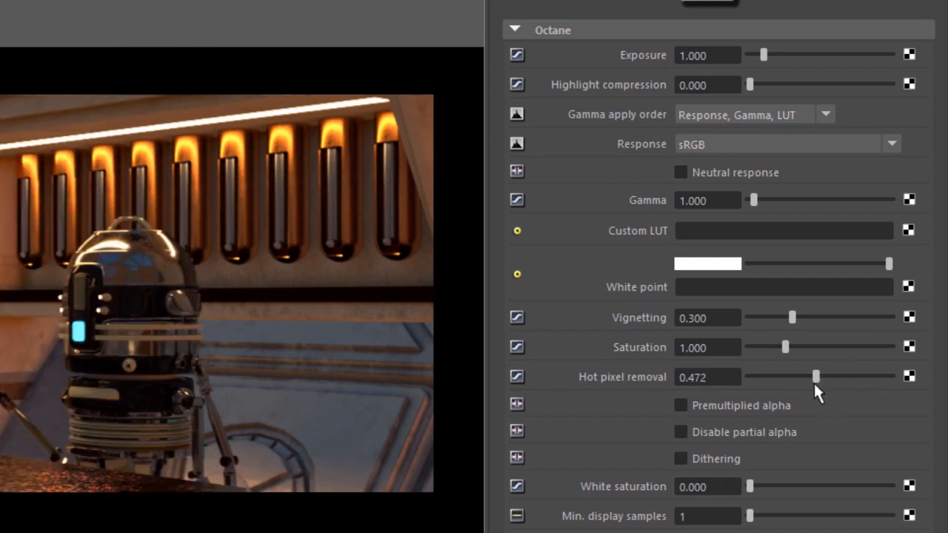
{"action": "left_click_drag", "start_coordinate": [817, 377], "coordinate": [814, 376]}
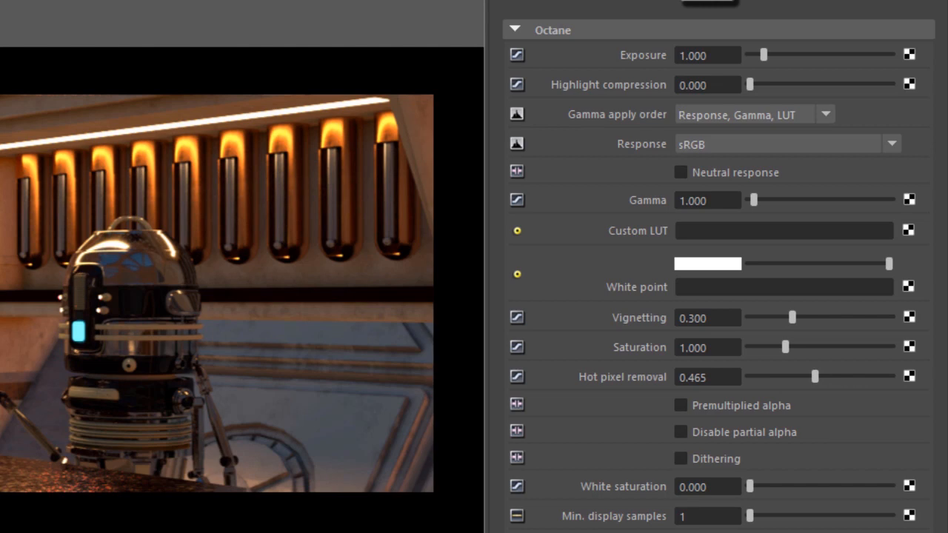
{"action": "mouse_move", "coordinate": [815, 381]}
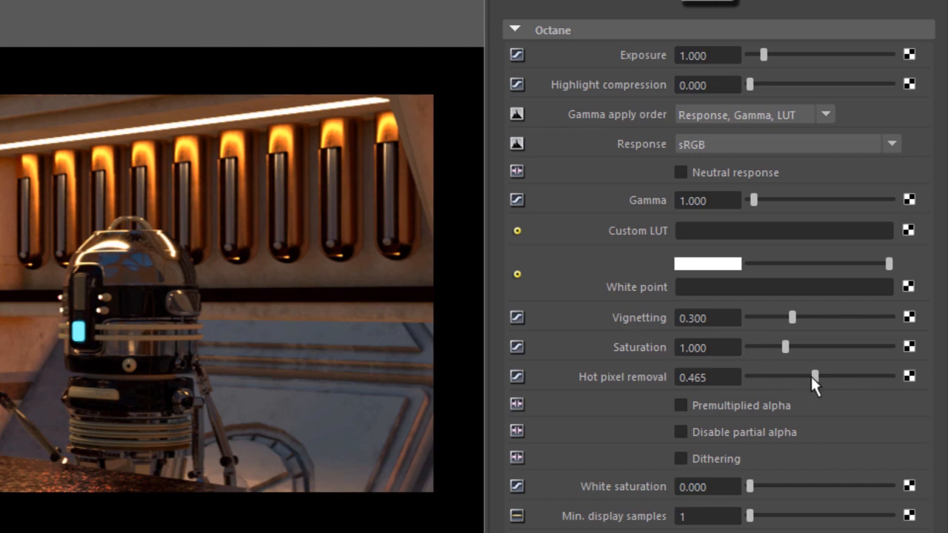
{"action": "left_click_drag", "start_coordinate": [815, 376], "coordinate": [794, 376]}
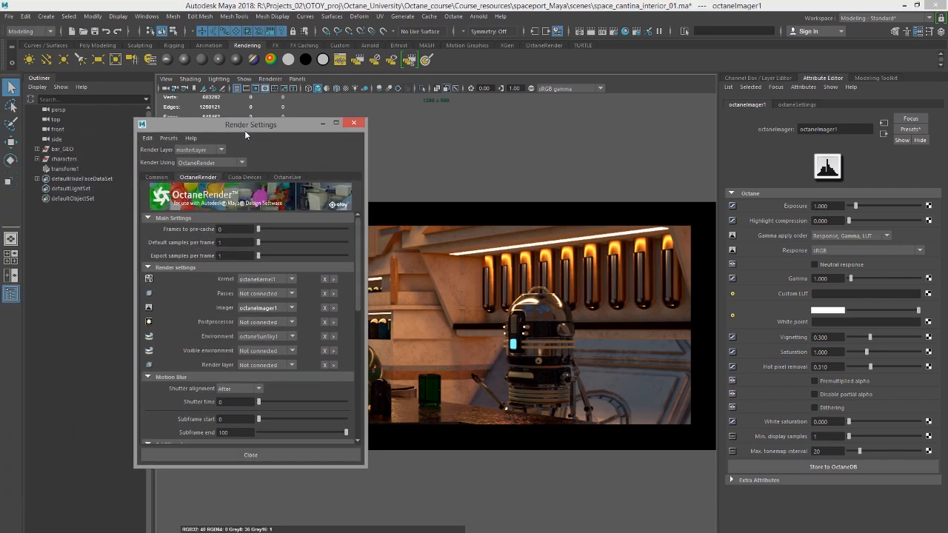
{"action": "mouse_move", "coordinate": [314, 285]}
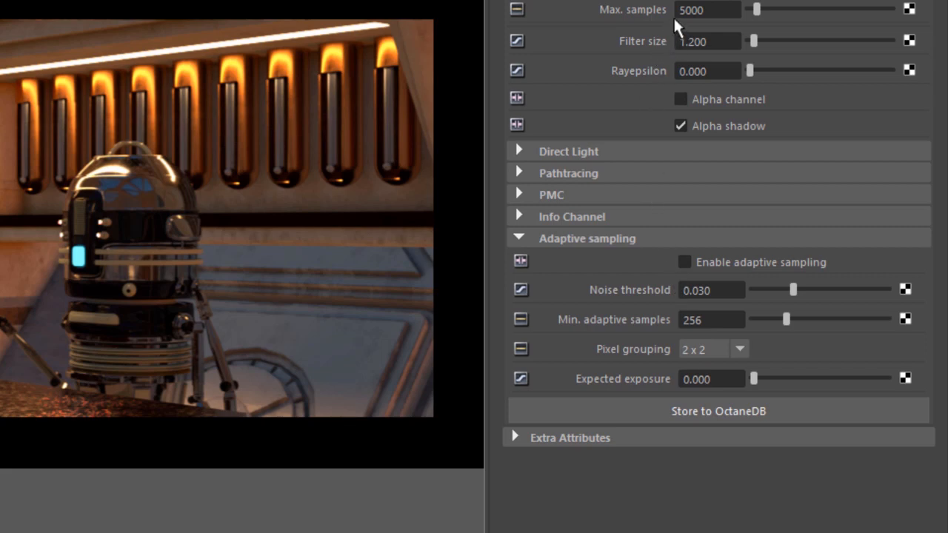
{"action": "mouse_move", "coordinate": [754, 243]}
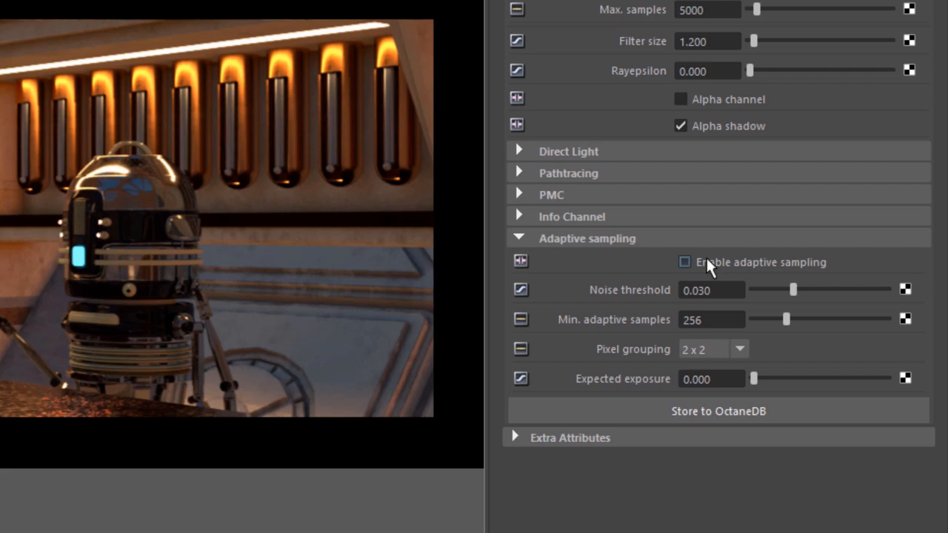
Enable adaptive sampling on the octaneKernel1 direct-light kernel
{"action": "left_click", "coordinate": [683, 261]}
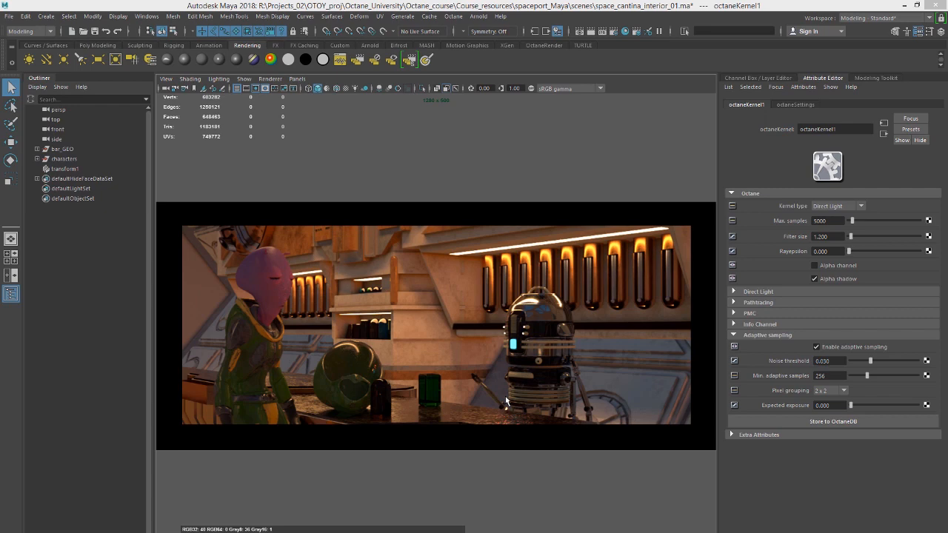
{"action": "mouse_move", "coordinate": [343, 320]}
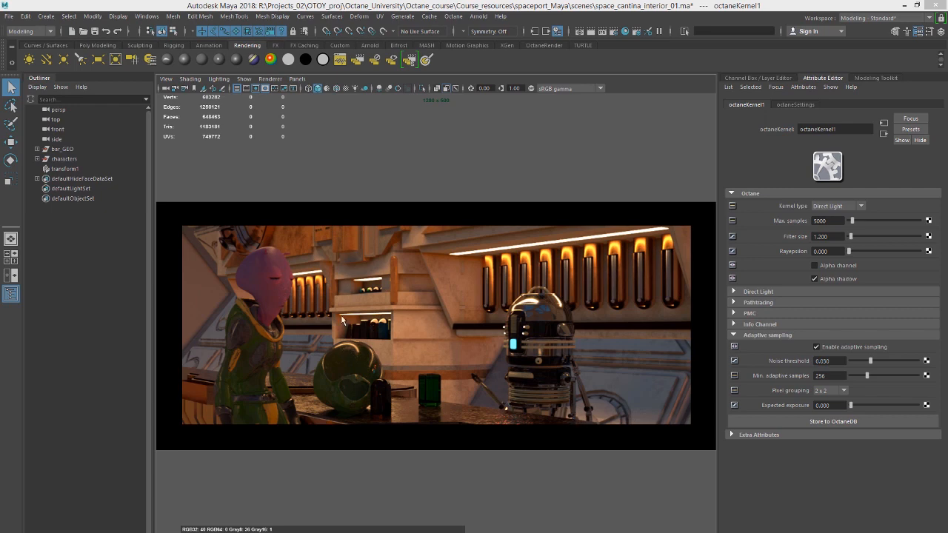
{"action": "mouse_move", "coordinate": [323, 373]}
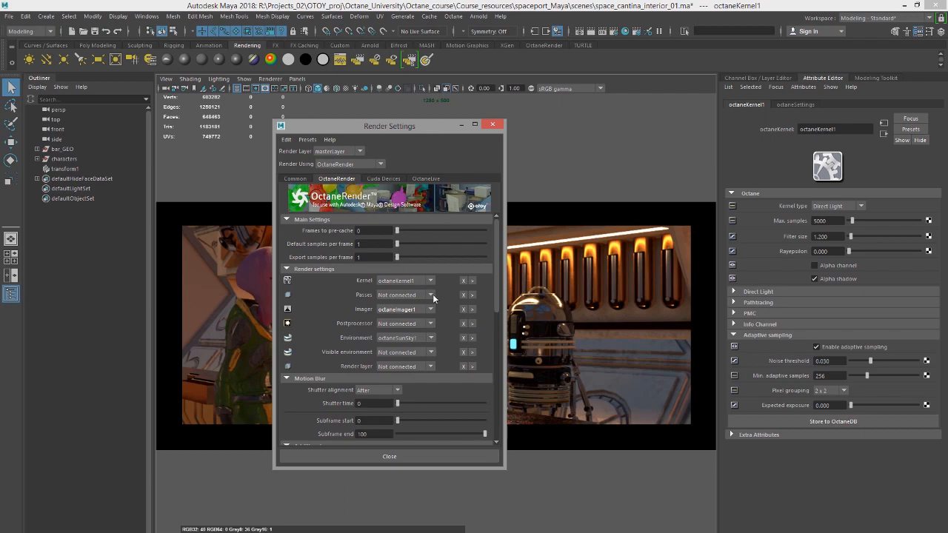
Create a new passes node and enable the Noise beauty pass
{"action": "left_click", "coordinate": [430, 309]}
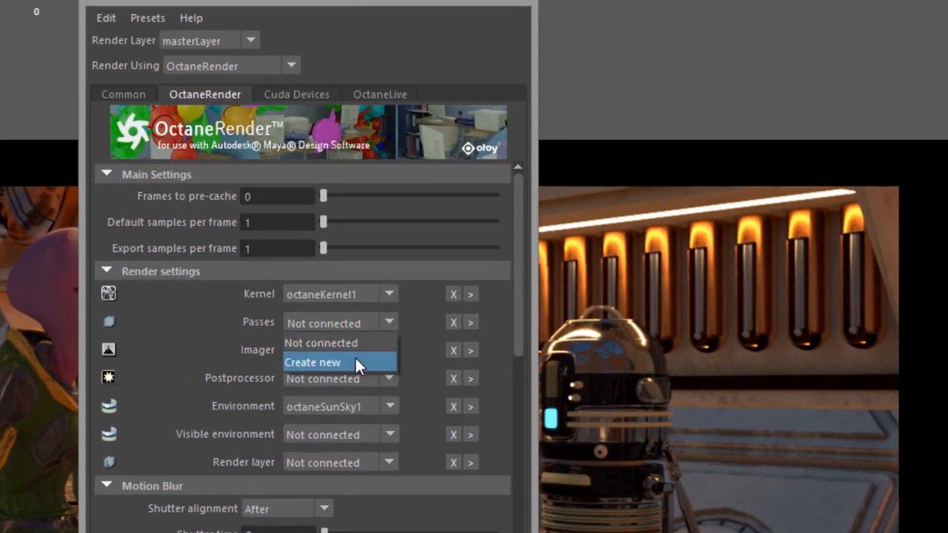
{"action": "left_click", "coordinate": [311, 362]}
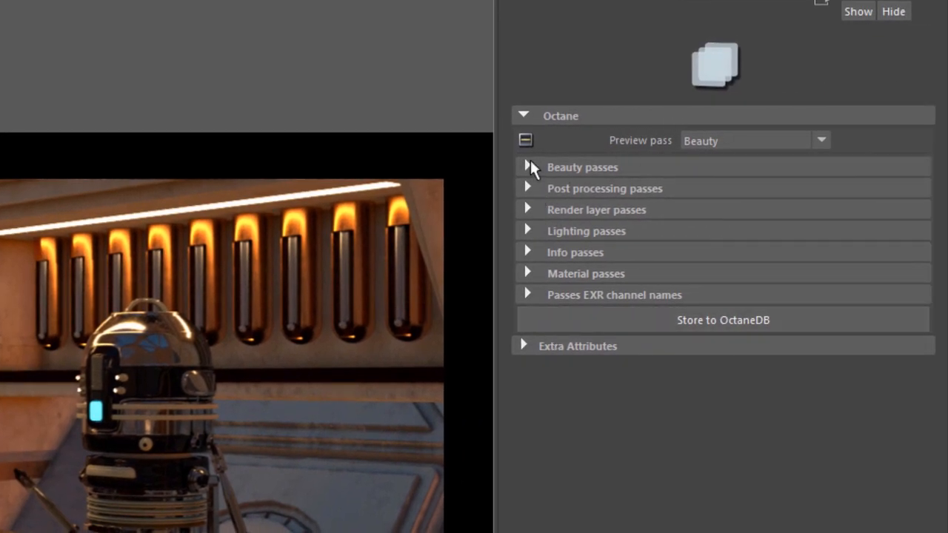
{"action": "left_click", "coordinate": [528, 167]}
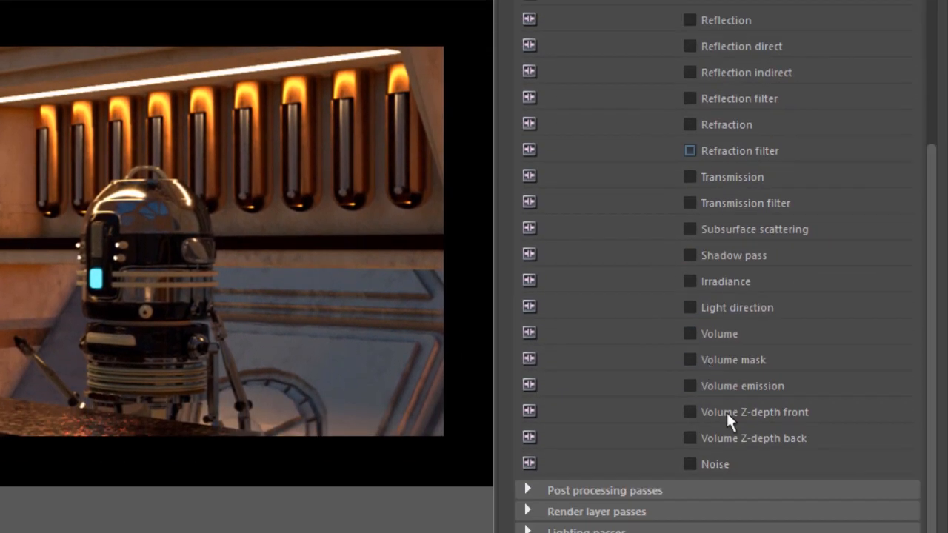
{"action": "left_click", "coordinate": [688, 465]}
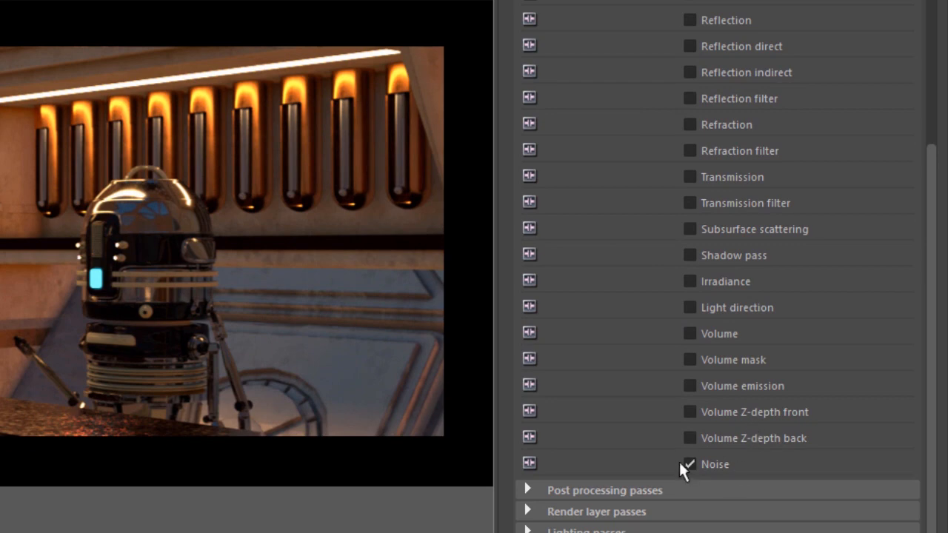
Set the preview pass to Noise in the render view
{"action": "scroll", "scroll_direction": "up", "scroll_amount": 3}
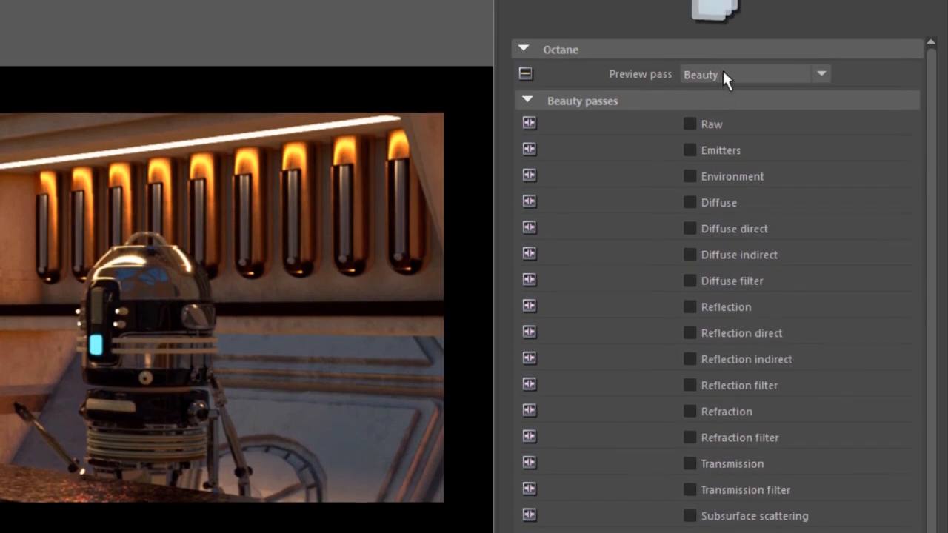
{"action": "left_click", "coordinate": [821, 73]}
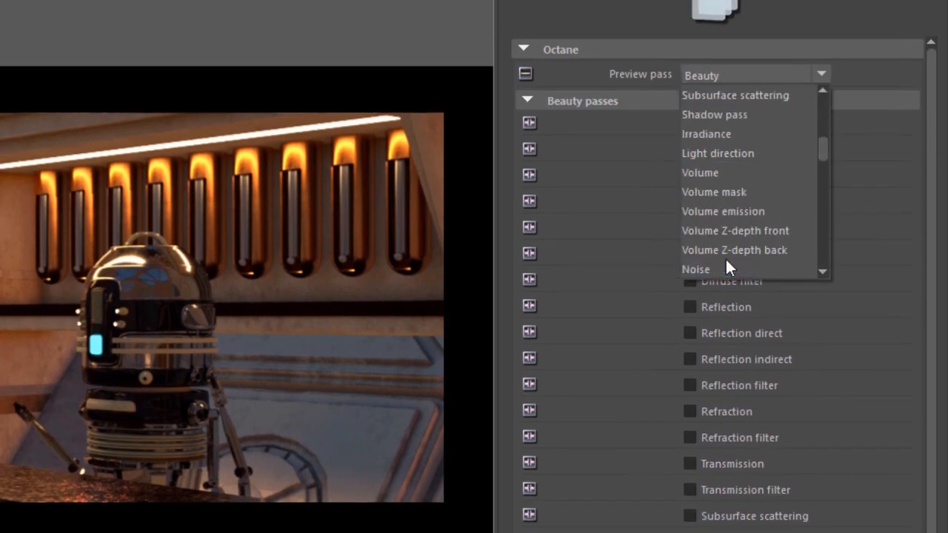
{"action": "left_click", "coordinate": [696, 269]}
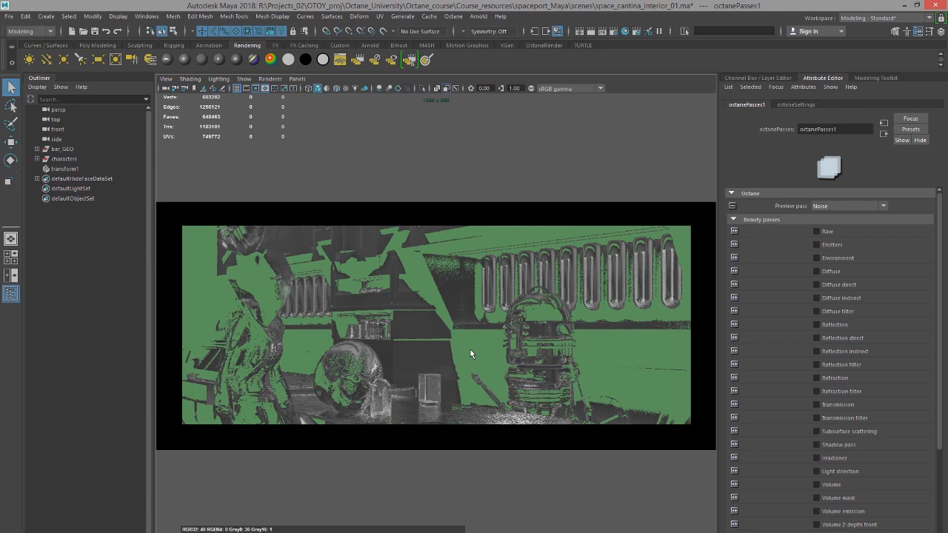
{"action": "mouse_move", "coordinate": [467, 340]}
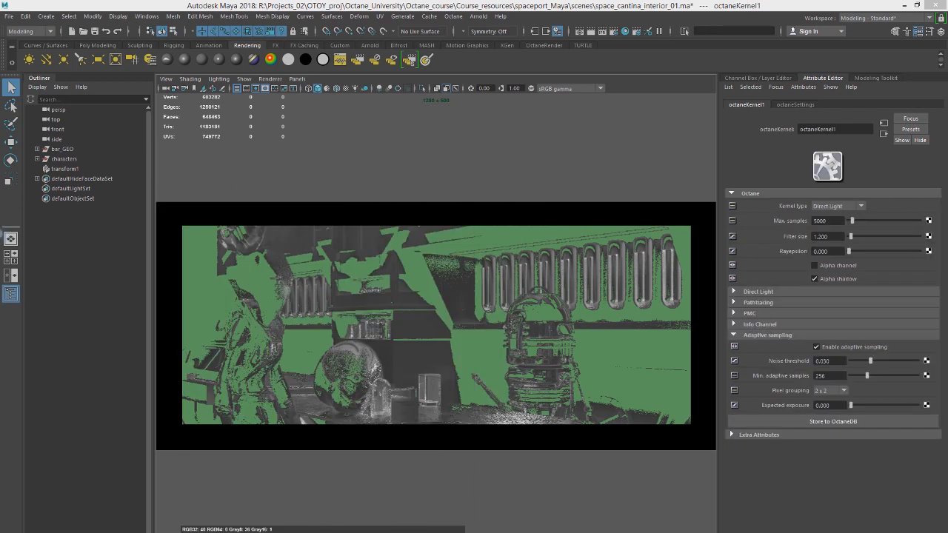
Set adaptive sampling to 0.020 noise threshold, 100 minimum samples, 4 x 4 pixel grouping
{"action": "triple_click", "coordinate": [829, 361]}
{"action": "type", "text": "0.020"}
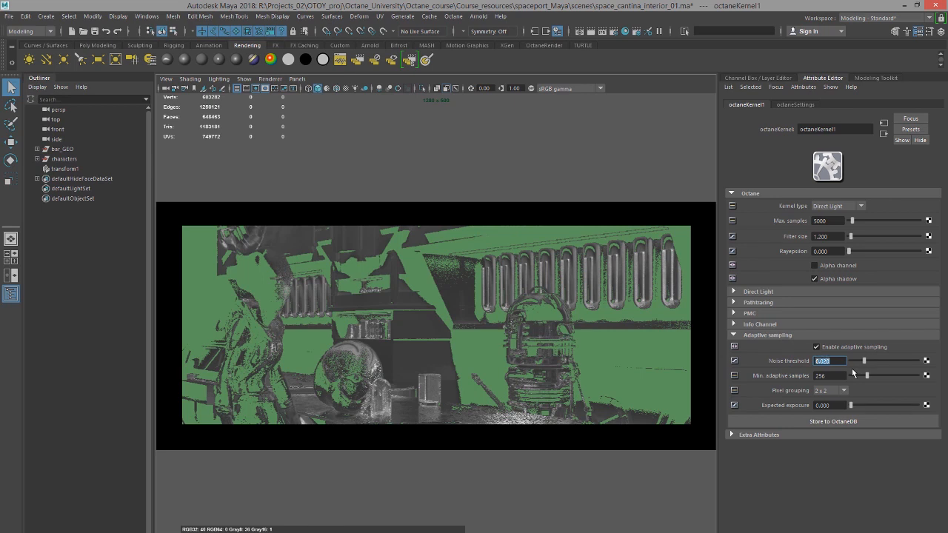
{"action": "left_click", "coordinate": [830, 375]}
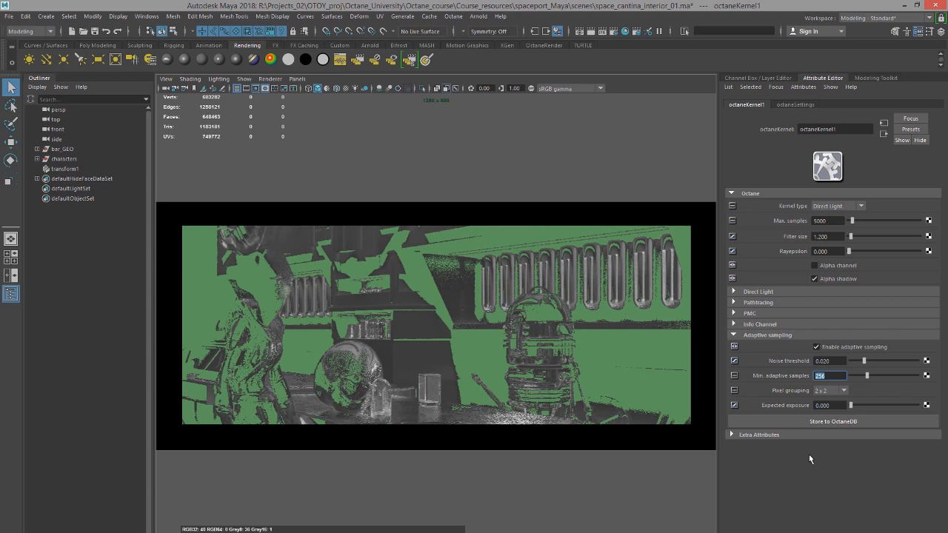
{"action": "type", "text": "100"}
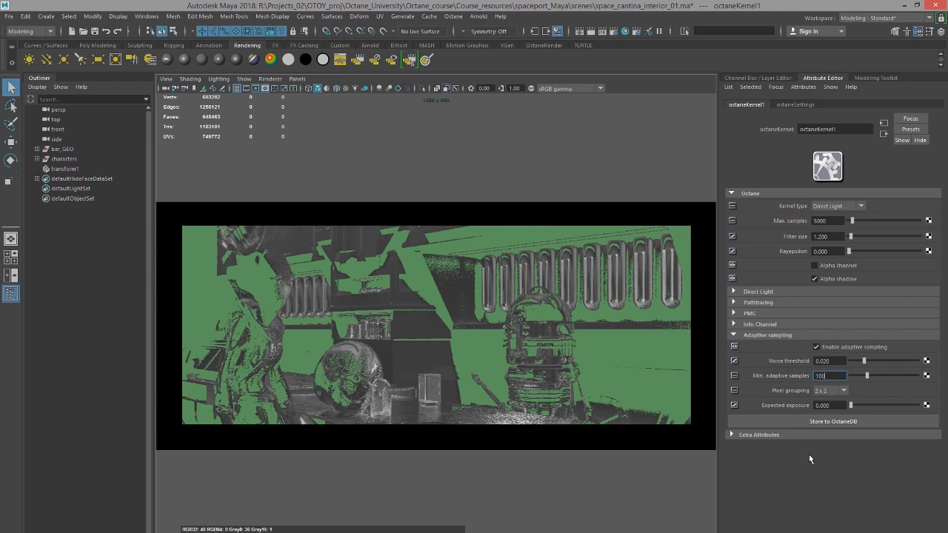
{"action": "left_click", "coordinate": [843, 391]}
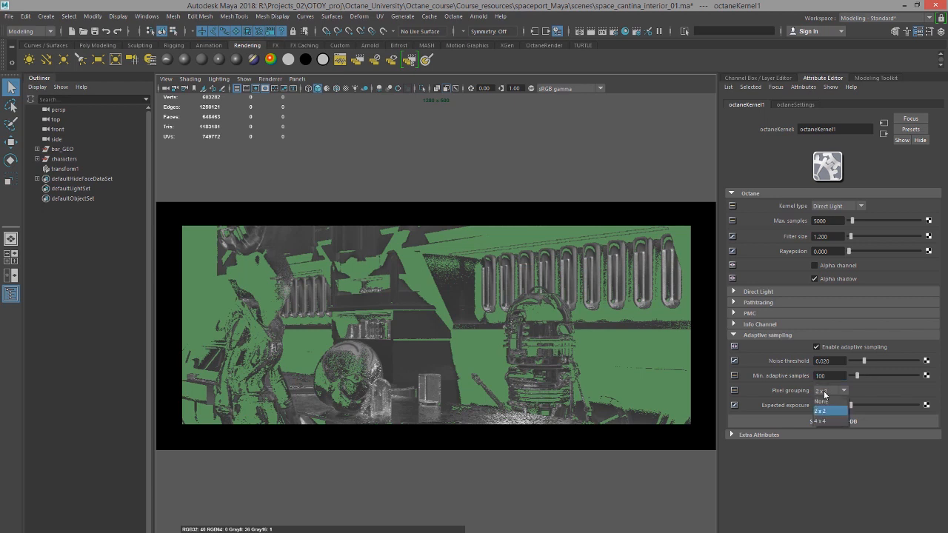
{"action": "left_click", "coordinate": [821, 420]}
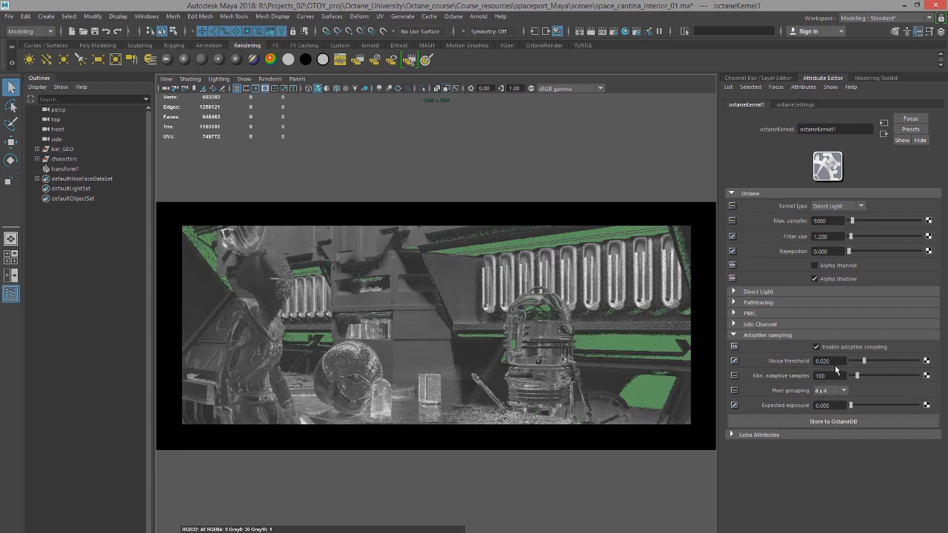
{"action": "mouse_move", "coordinate": [566, 341]}
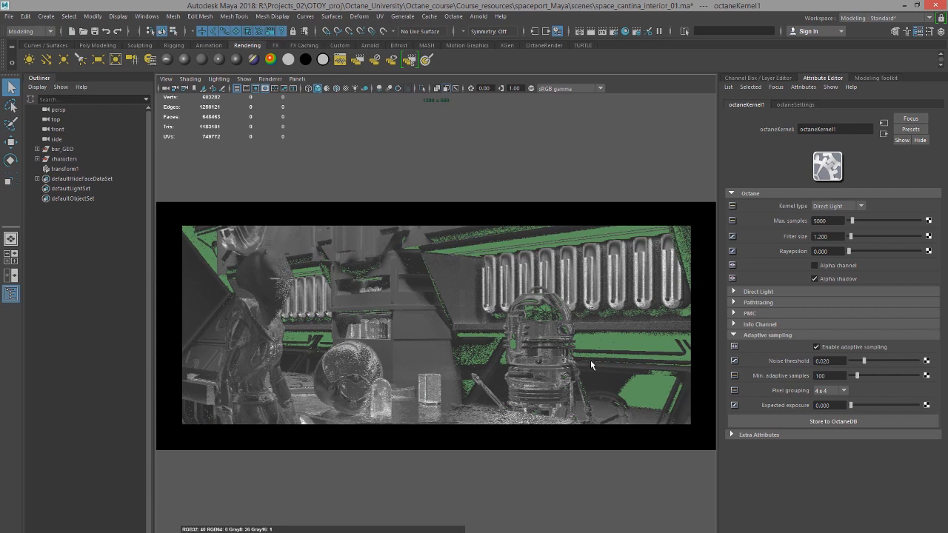
{"action": "mouse_move", "coordinate": [633, 381]}
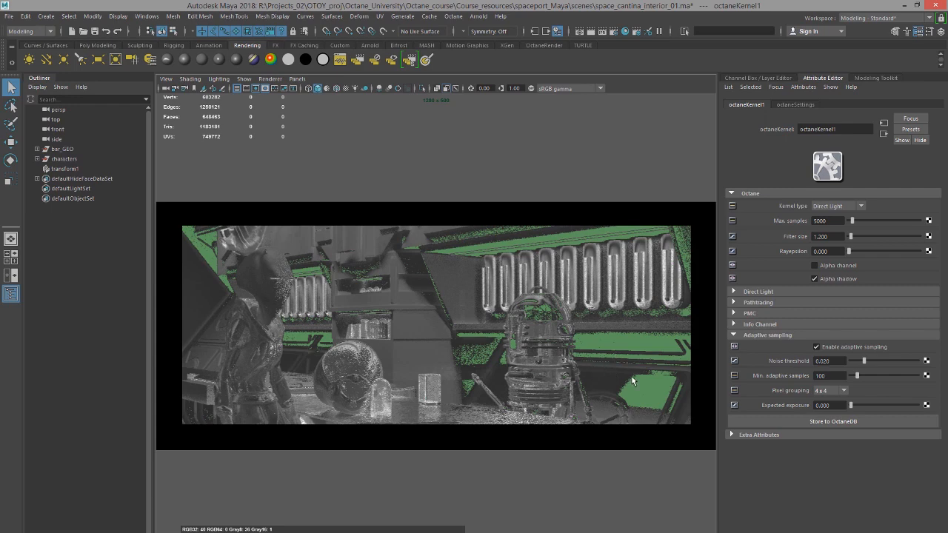